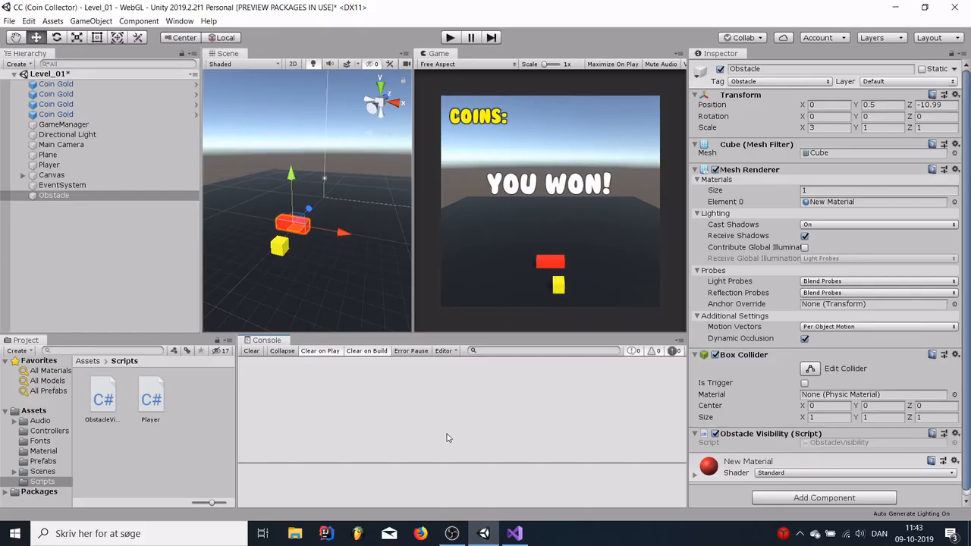
mouse_move(434, 408)
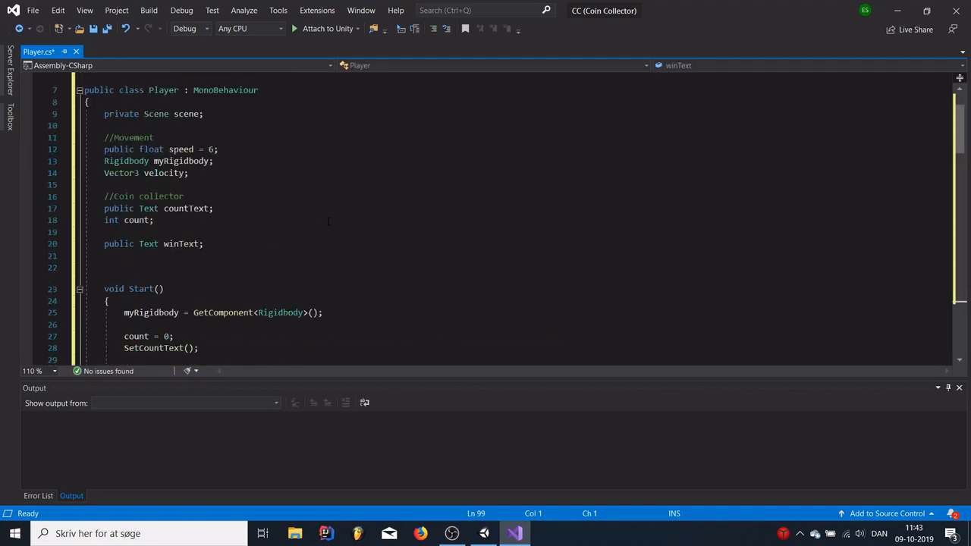
Review Player.cs, then close Visual Studio, saving the script changes.
scroll(down, 3)
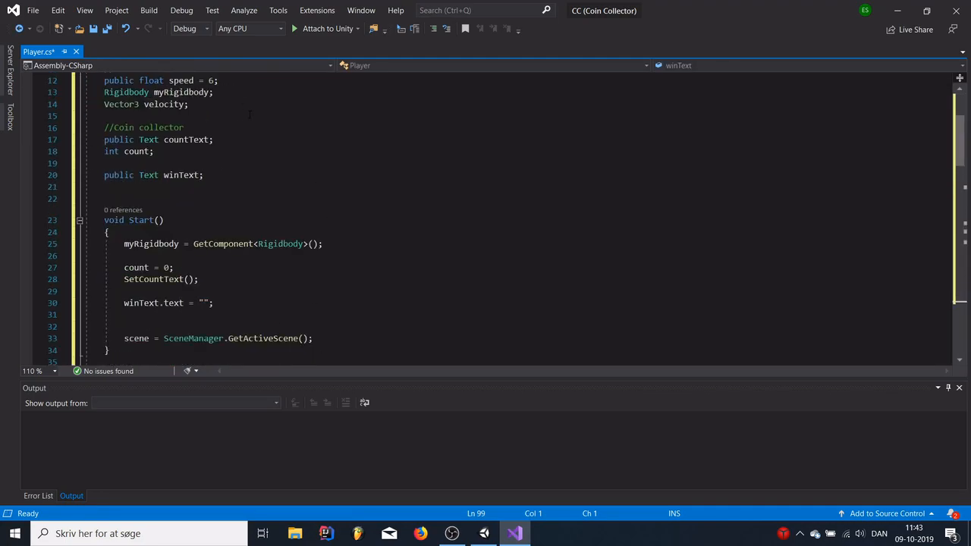
scroll(down, 3)
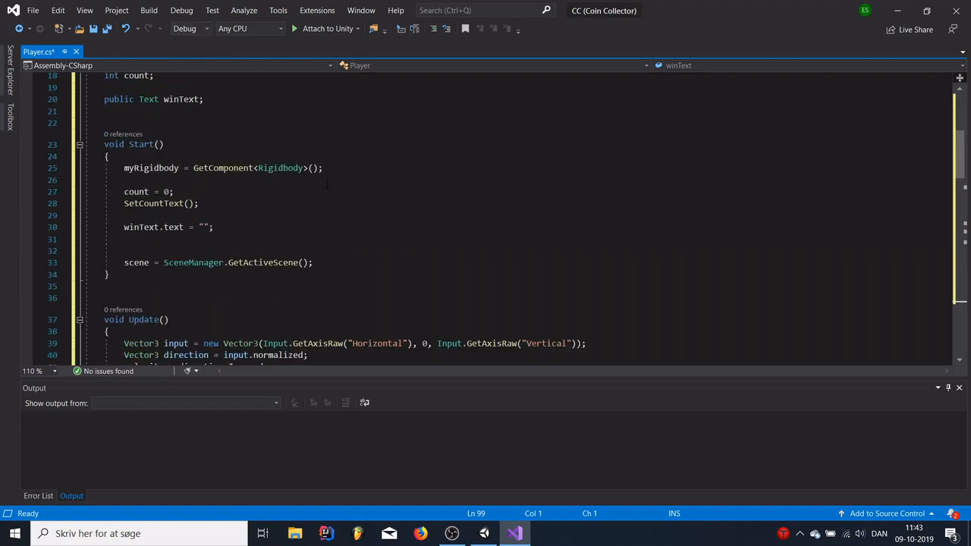
scroll(down, 3)
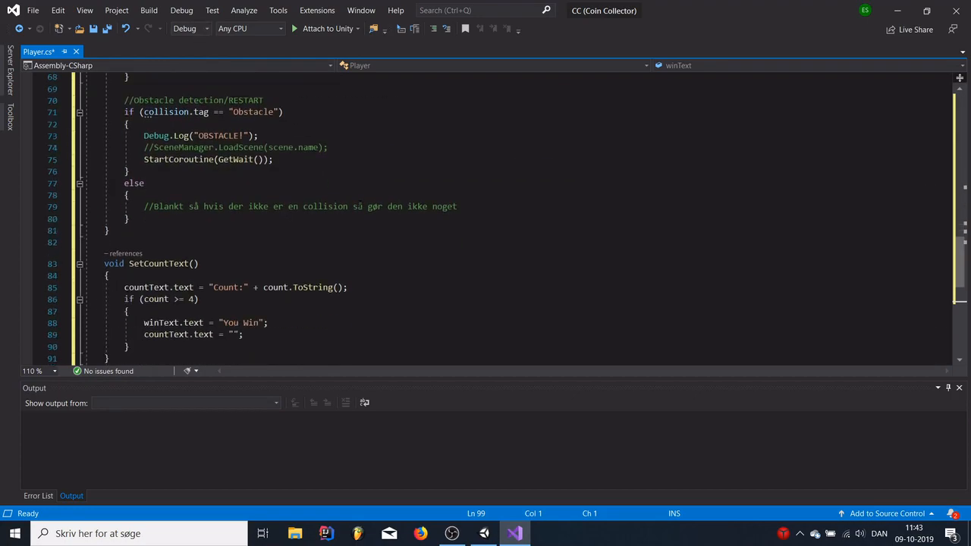
scroll(down, 3)
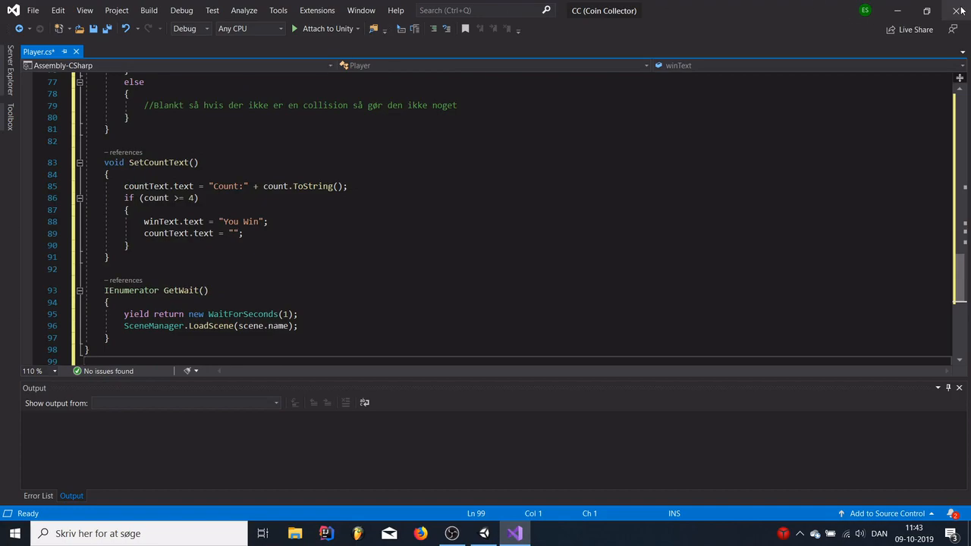
click(957, 11)
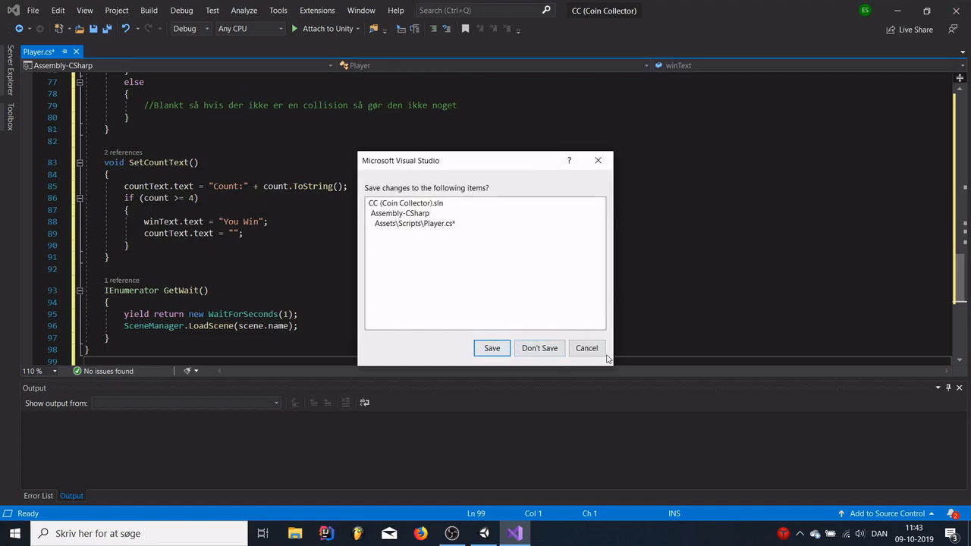
click(492, 347)
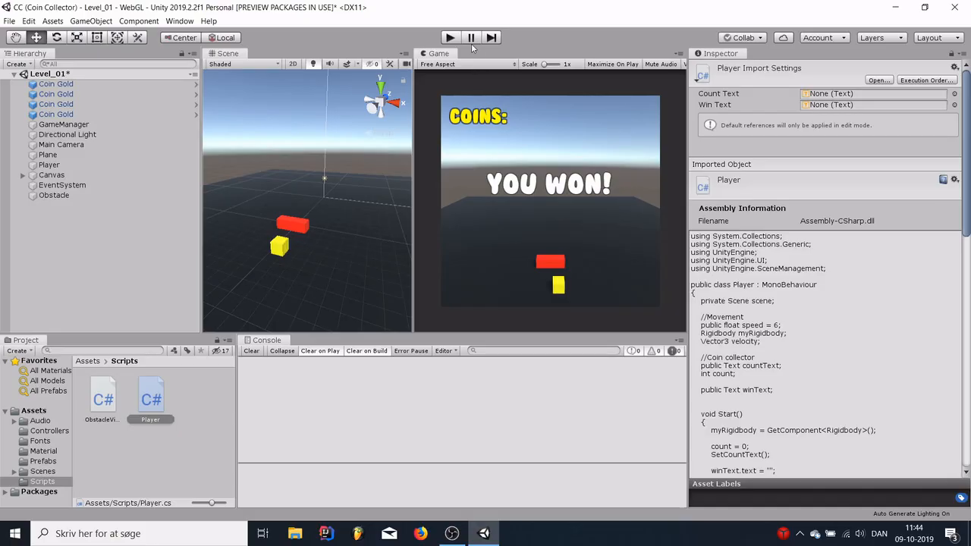
Play the Coin Collector level and focus the Game view to test the obstacle restart.
click(449, 37)
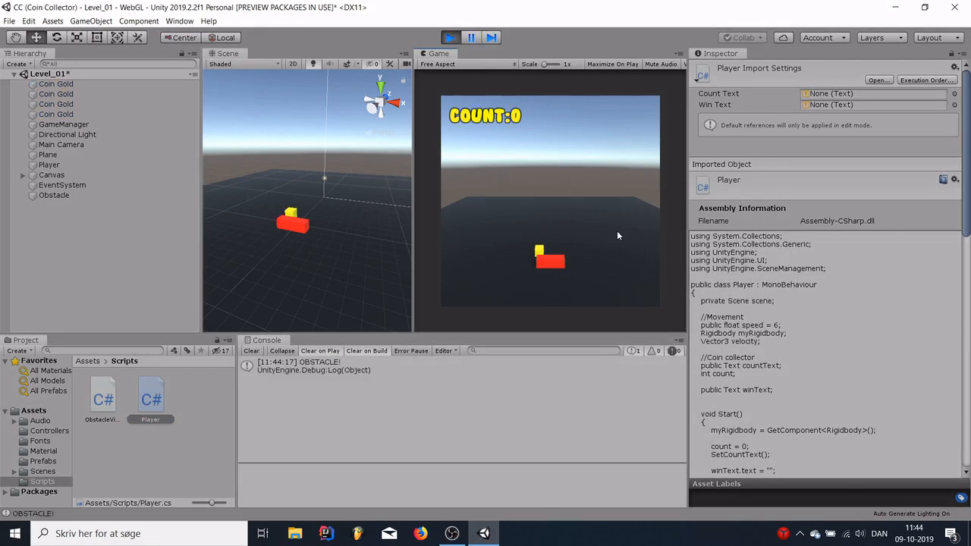
click(14, 73)
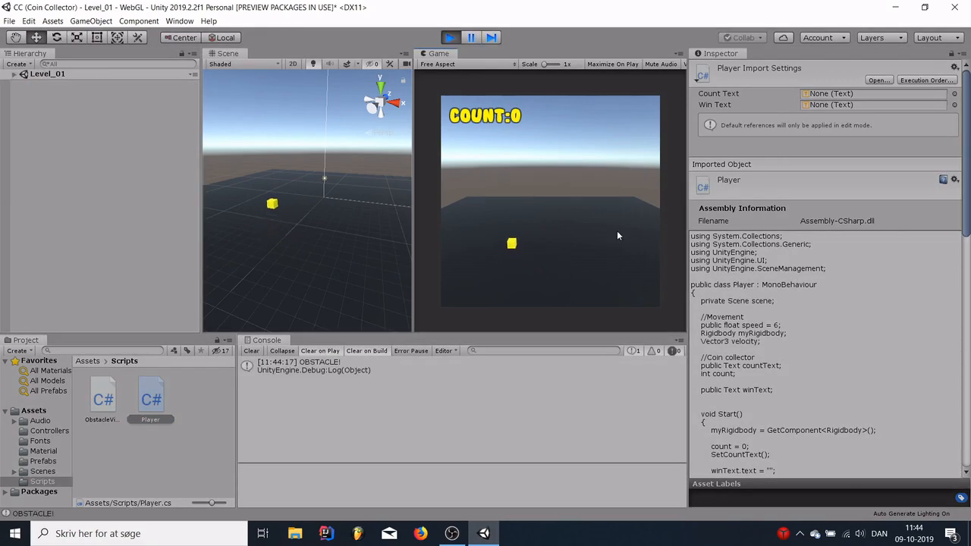